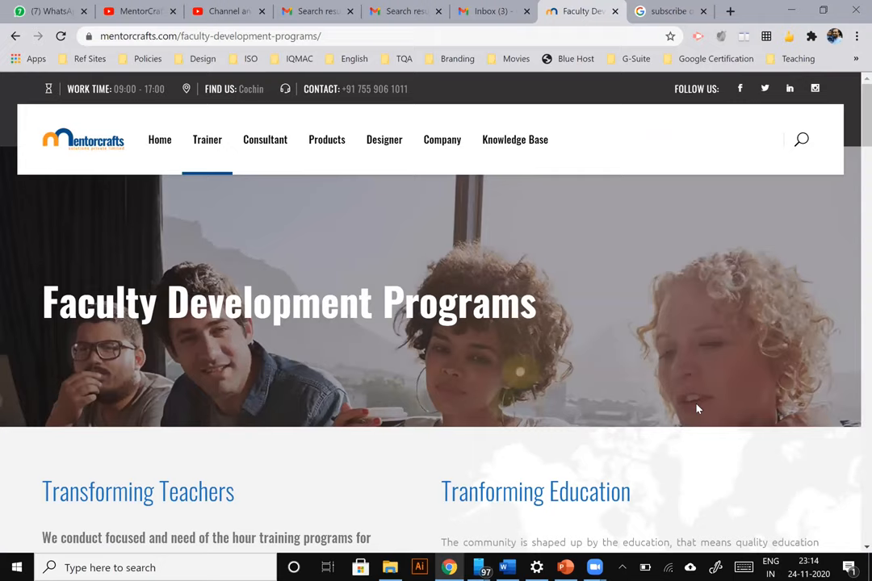
mouse_move(699, 411)
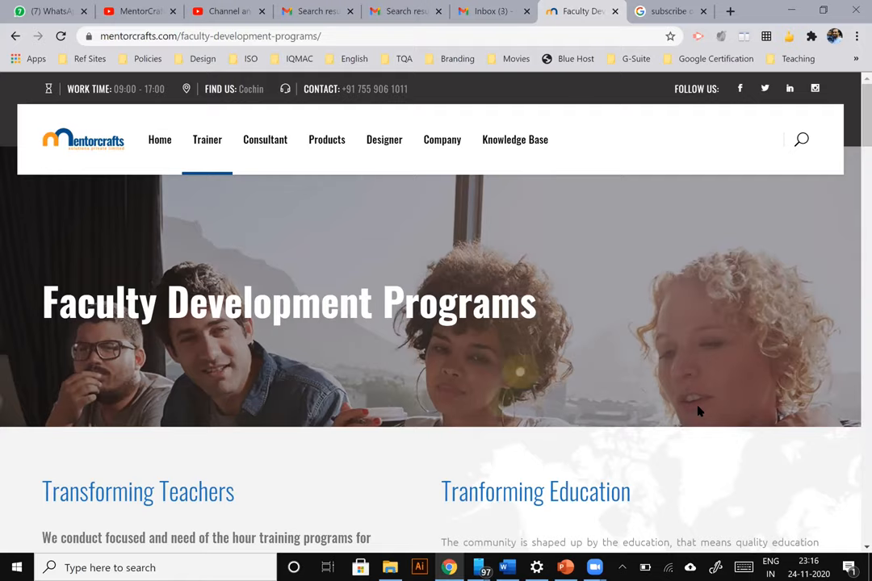
Step: Show the Mode list: Free-form, Rectangular, Window and Full-screen Snip
click(507, 568)
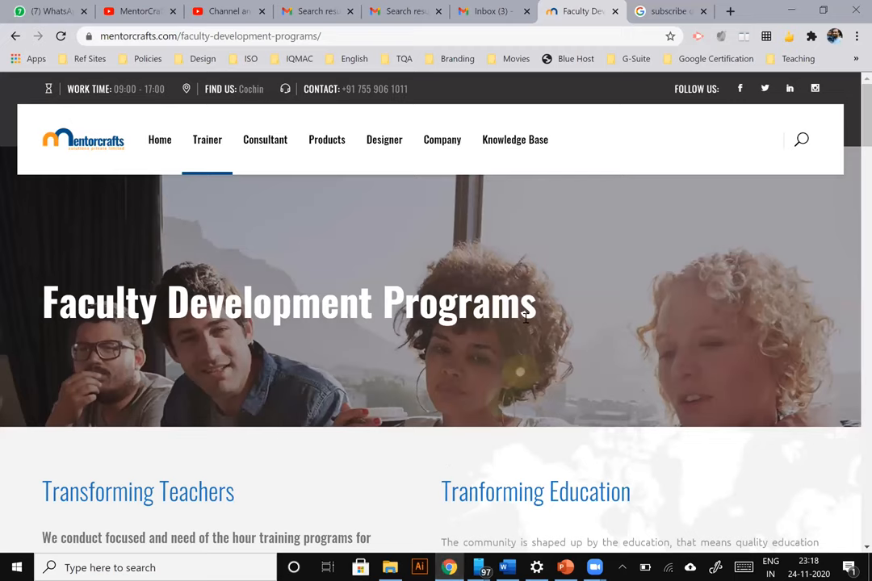
scroll(down, 3)
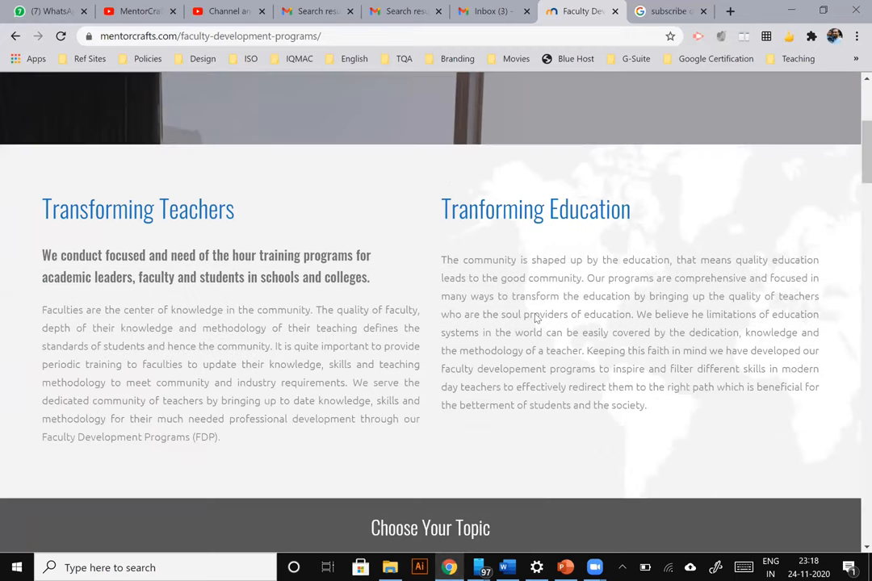
scroll(up, 3)
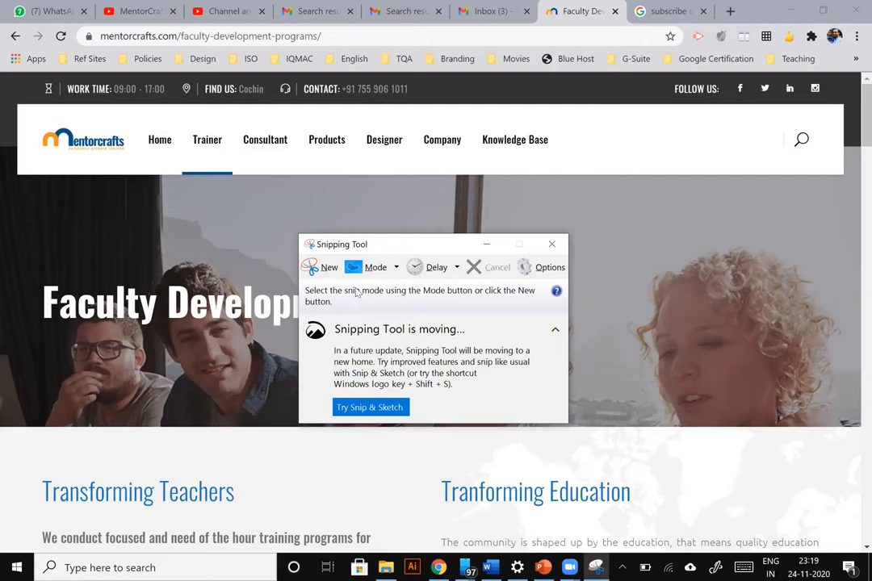
mouse_move(375, 267)
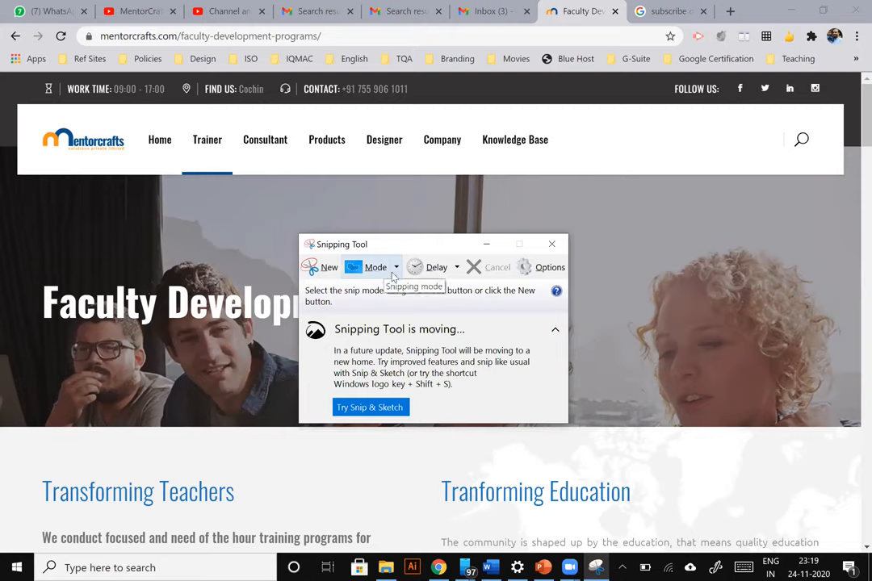
mouse_move(386, 280)
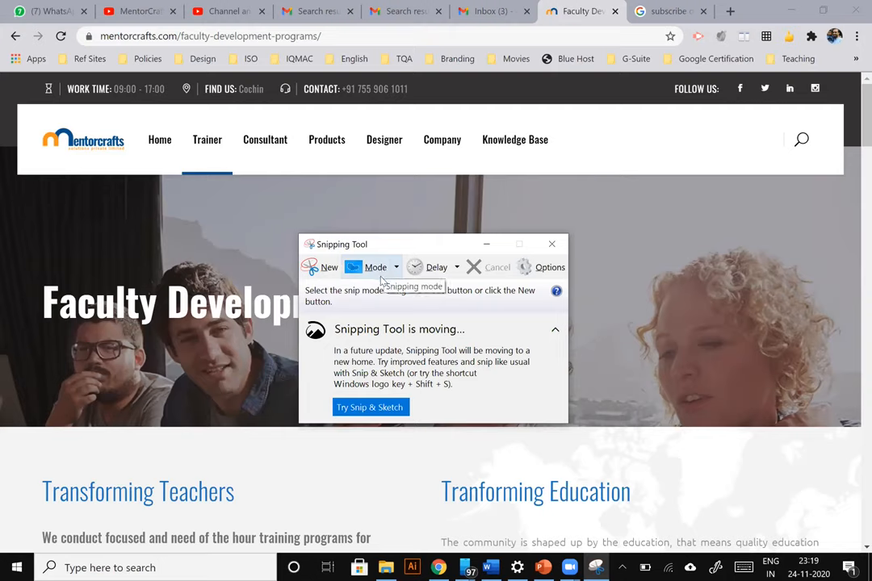
mouse_move(396, 270)
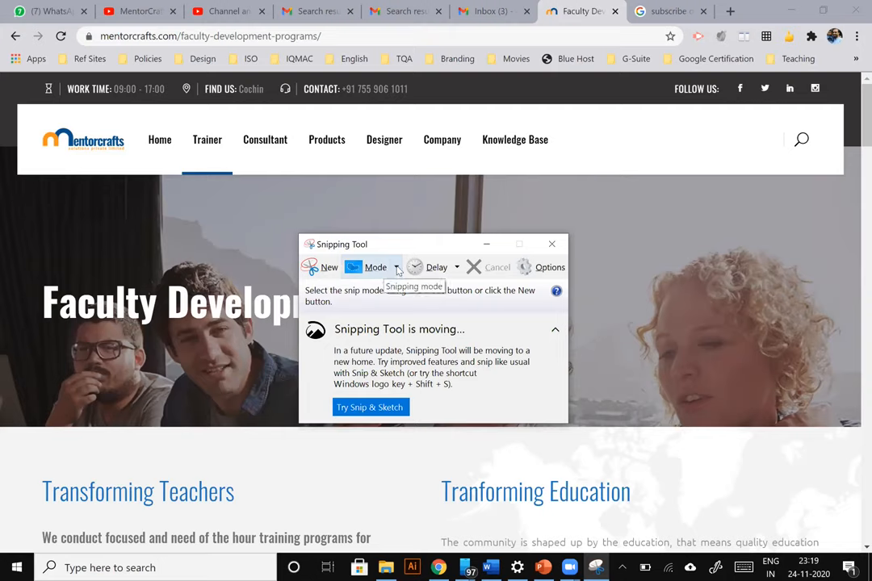
click(376, 267)
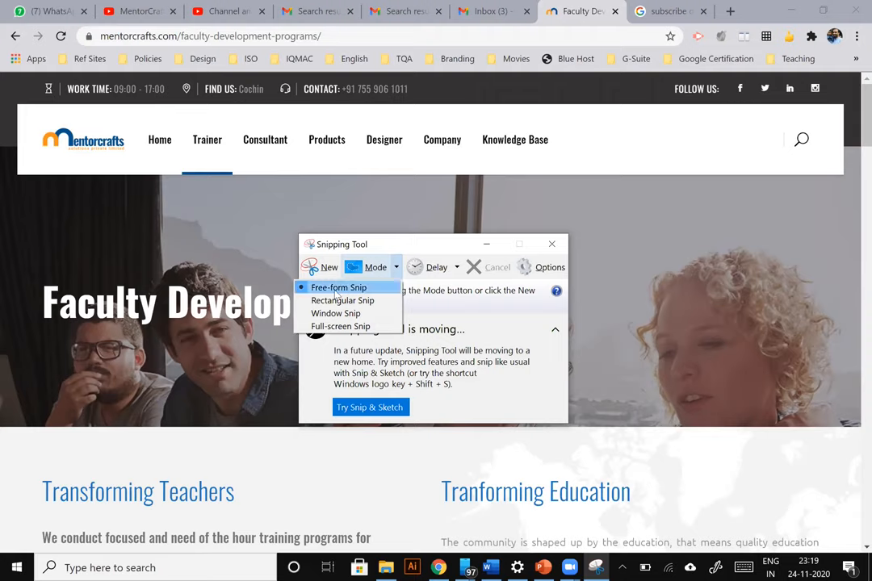
mouse_move(357, 298)
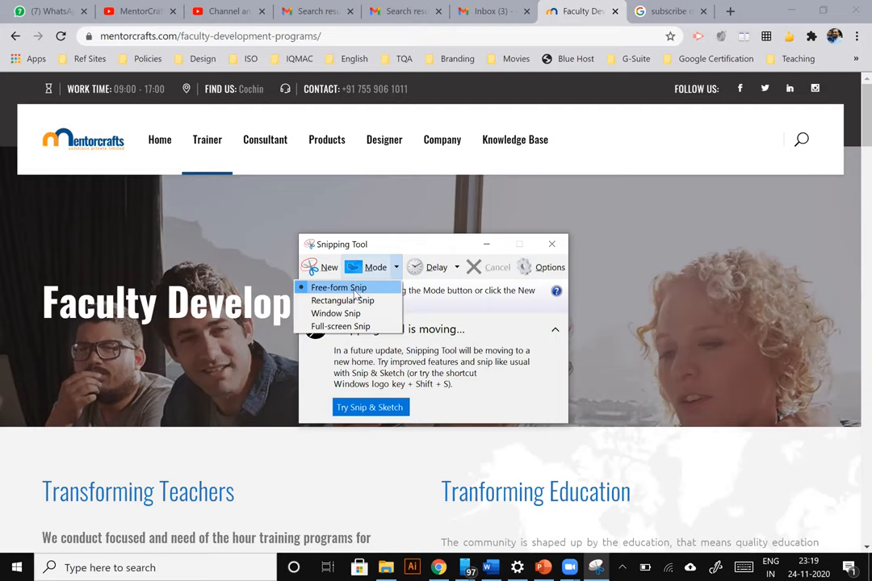
mouse_move(342, 301)
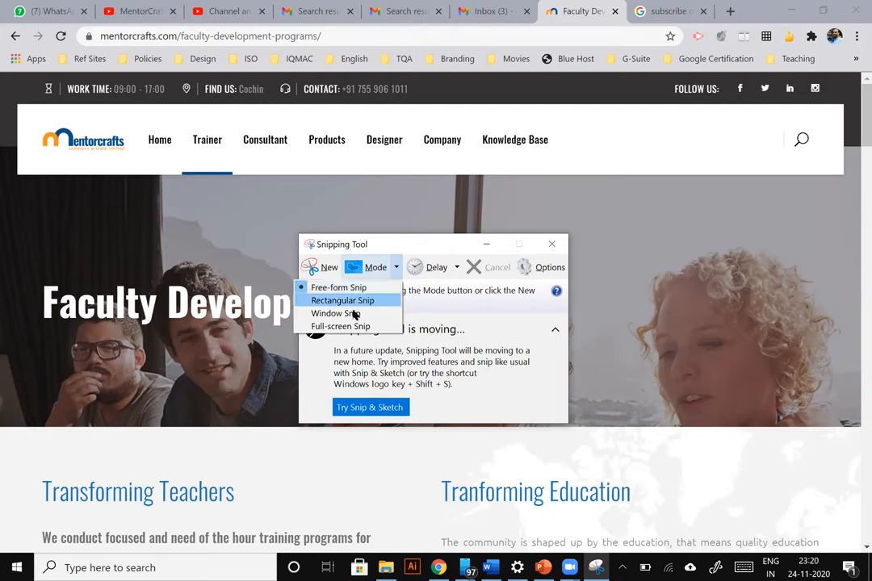
mouse_move(340, 326)
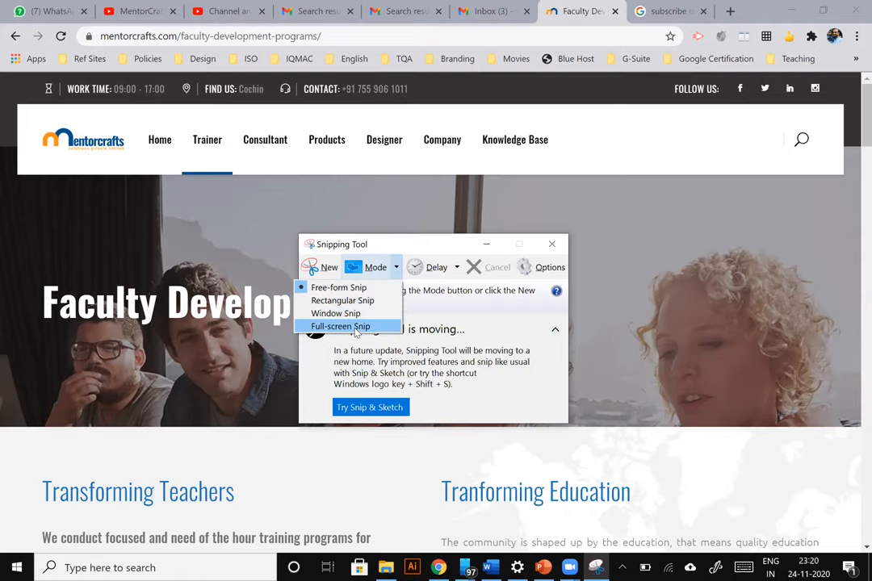
mouse_move(356, 331)
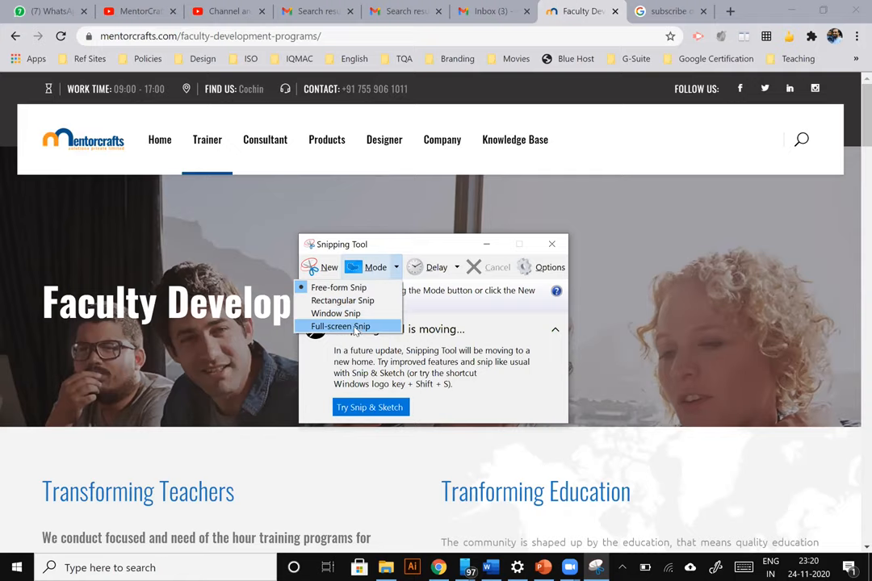
mouse_move(335, 314)
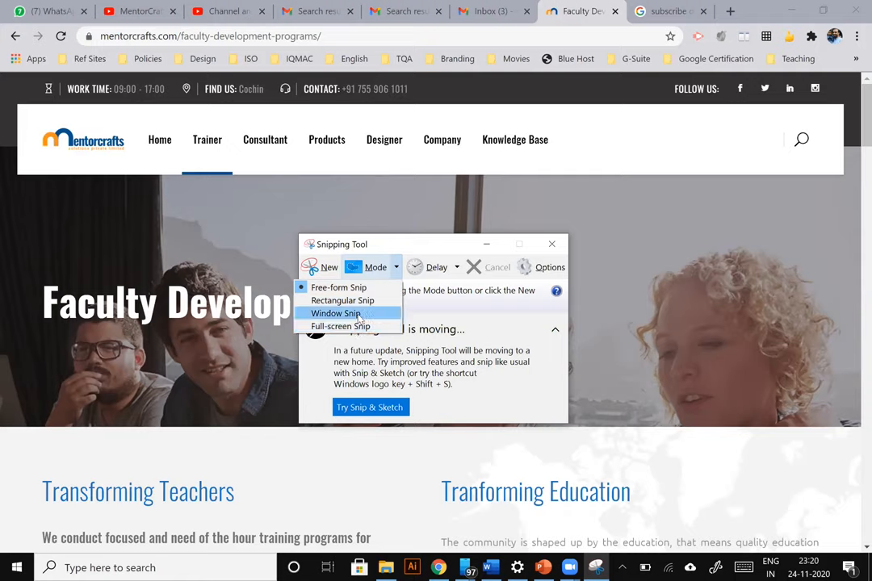
mouse_move(343, 300)
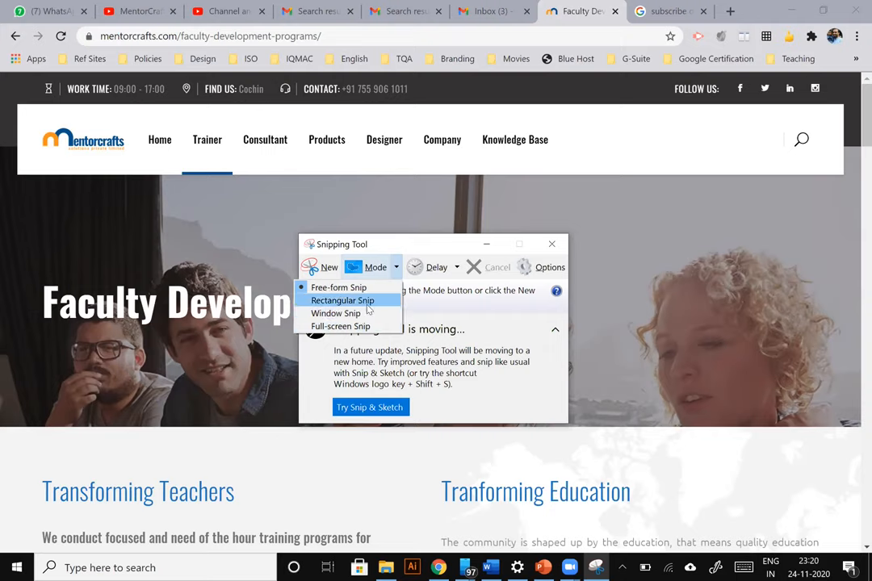
Step: Choose Rectangular Snip to begin capturing over the Mentorcrafts page
click(342, 300)
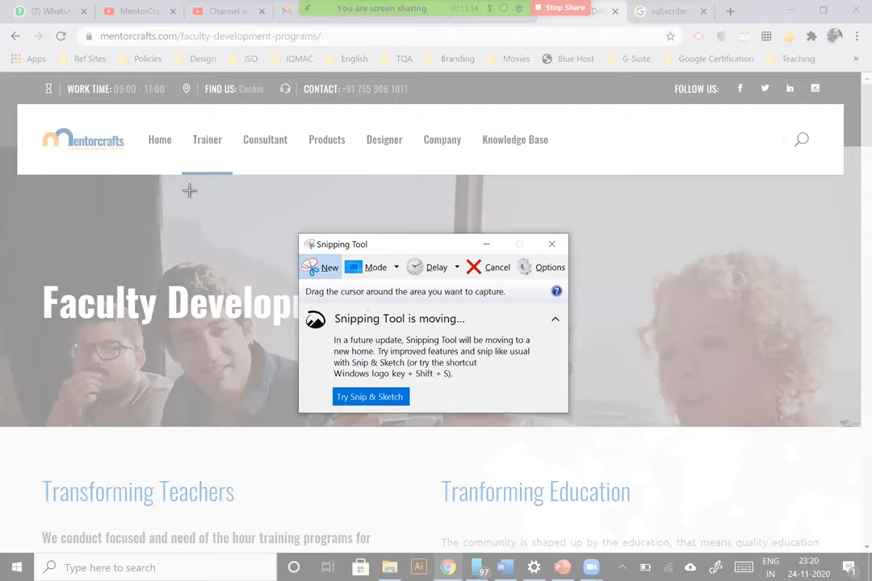
mouse_move(230, 210)
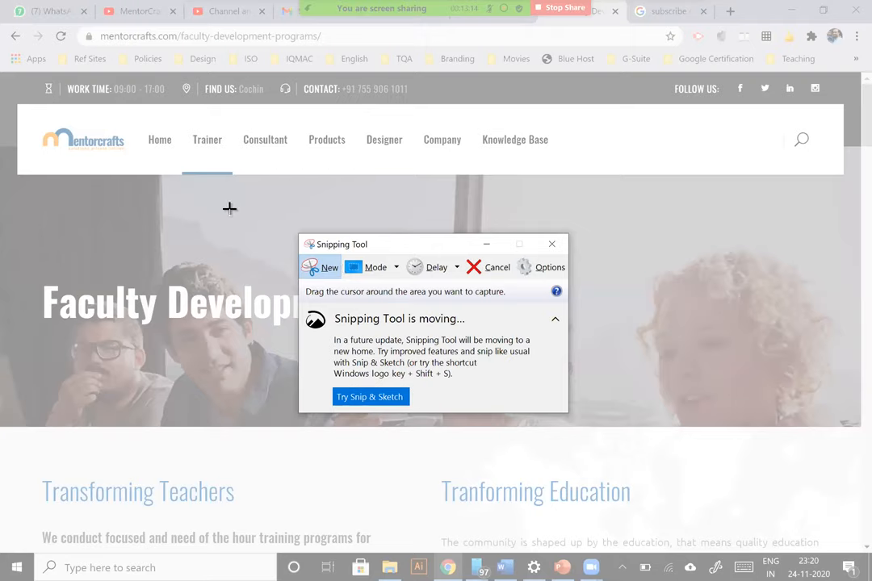
mouse_move(189, 139)
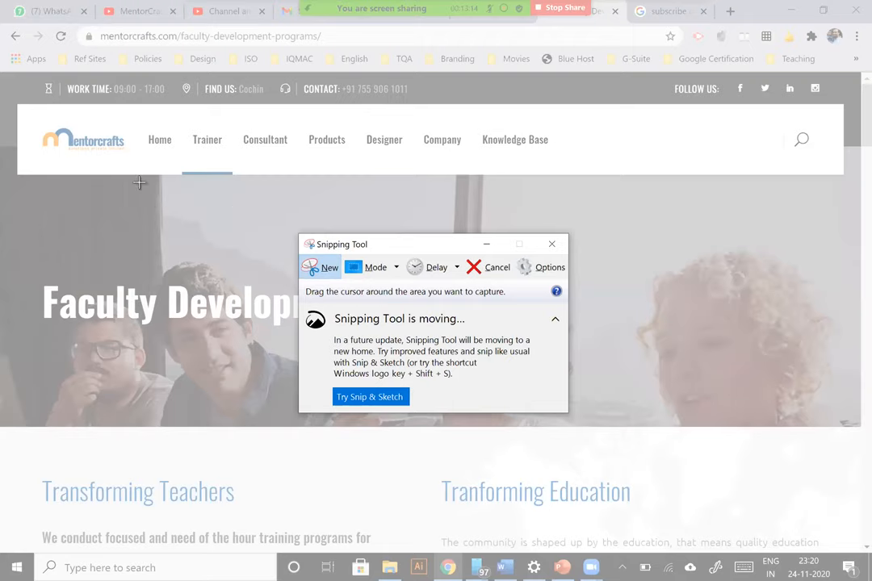
mouse_move(63, 218)
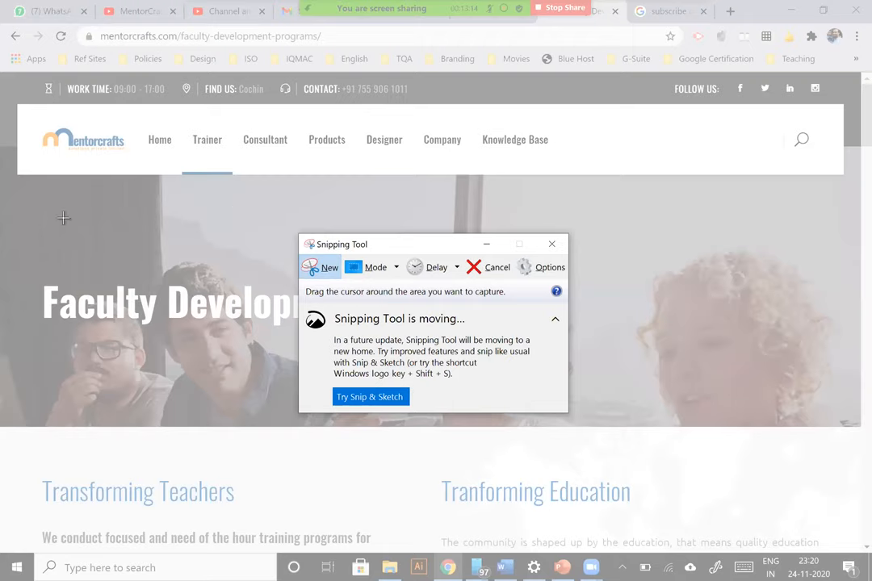
mouse_move(31, 113)
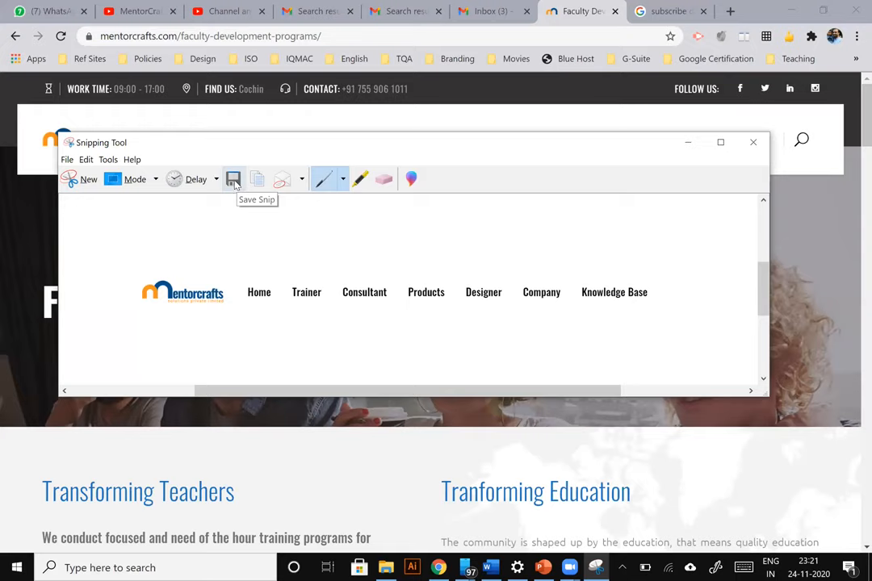
mouse_move(259, 179)
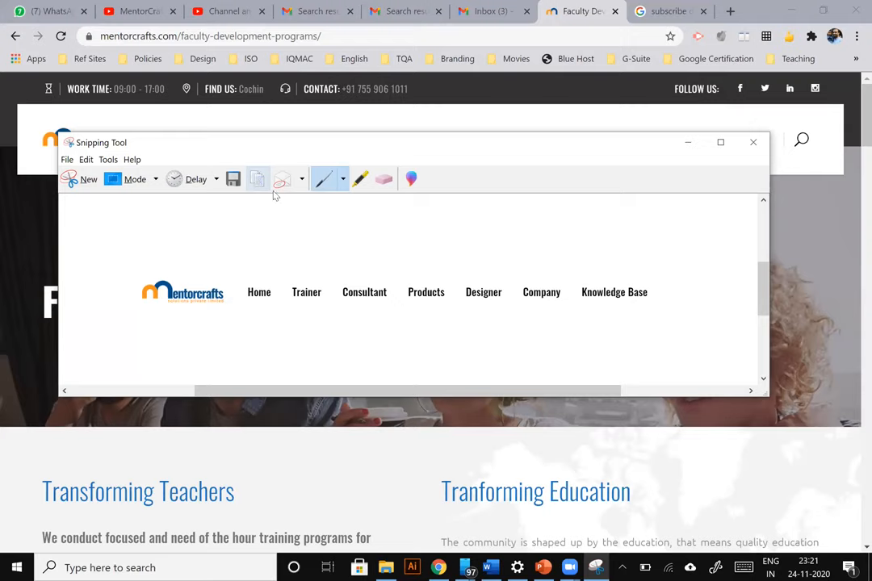
Step: Finish the rectangular snip around the Mentorcrafts logo and navigation bar
click(300, 180)
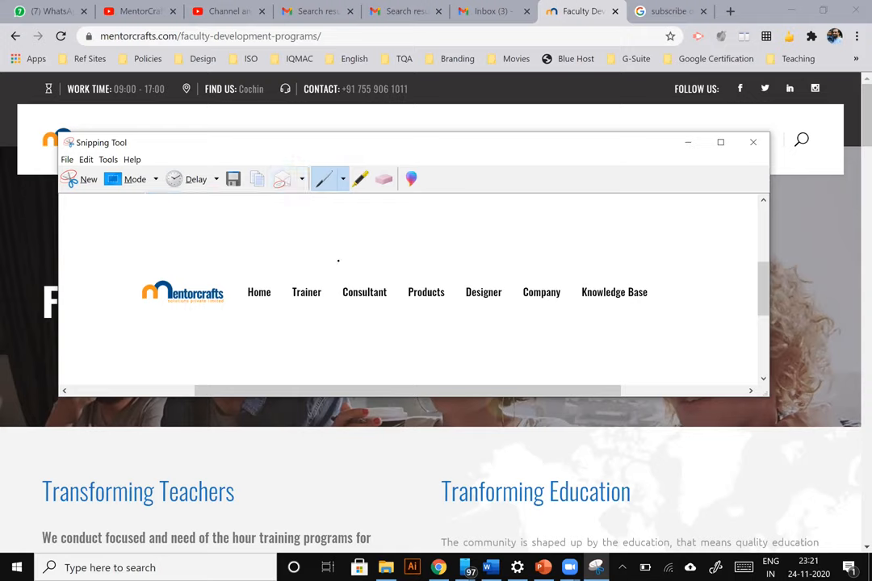
mouse_move(322, 179)
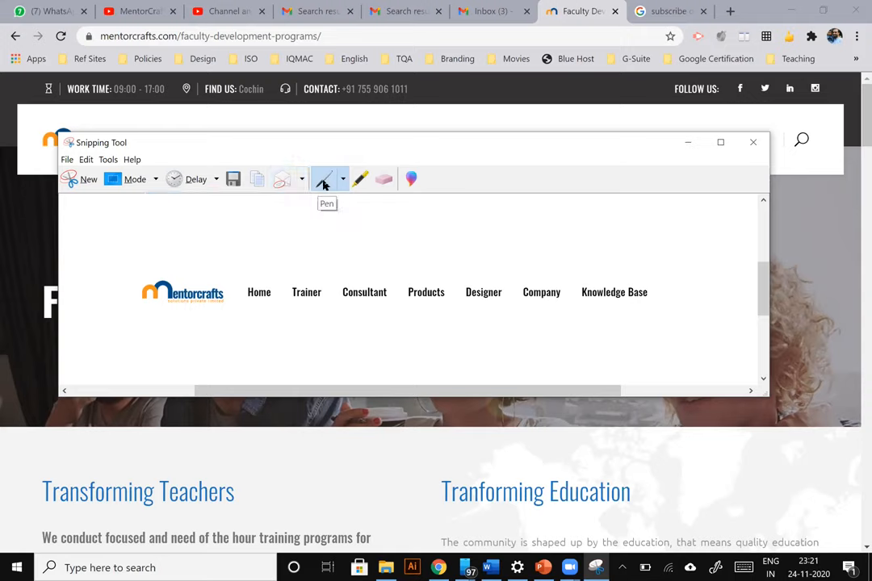
Step: Configure a custom pen: red colour, medium point thickness, round tip
click(343, 179)
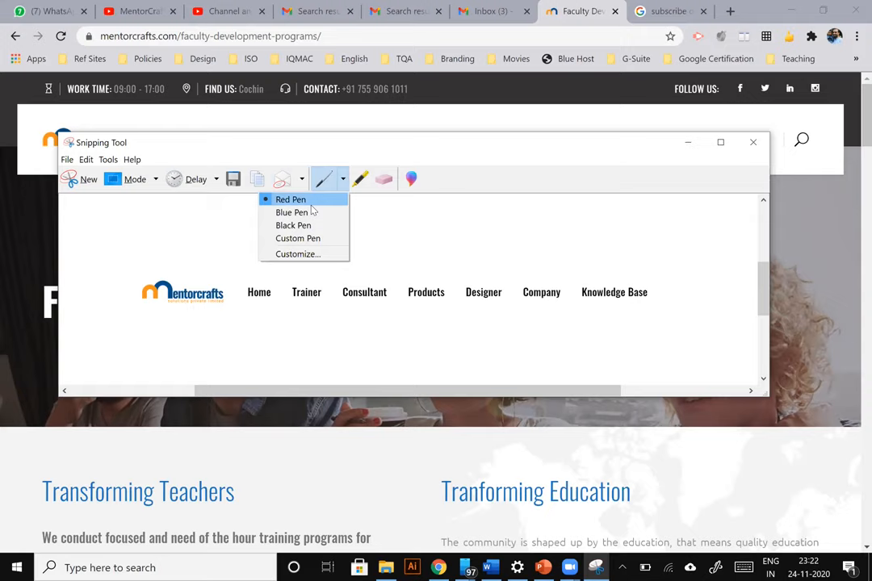
mouse_move(304, 225)
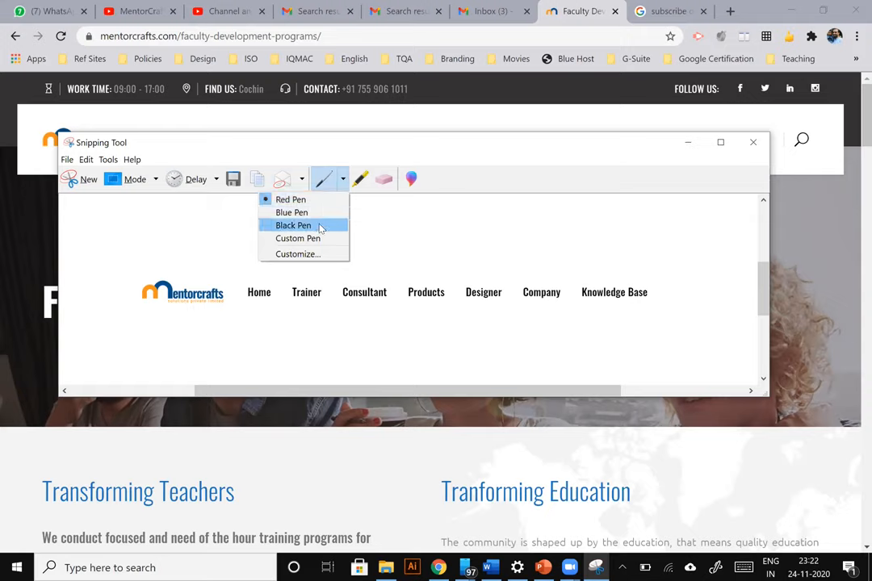
mouse_move(361, 234)
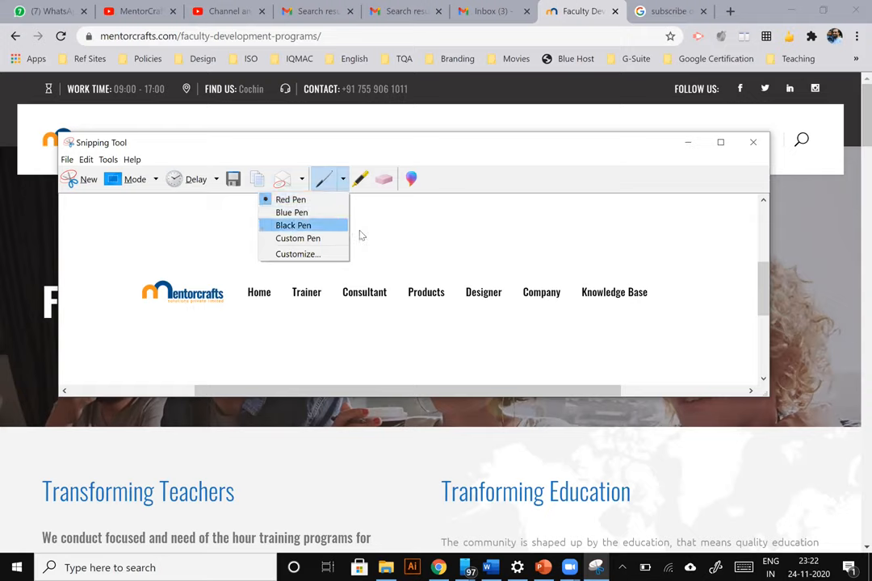
click(298, 238)
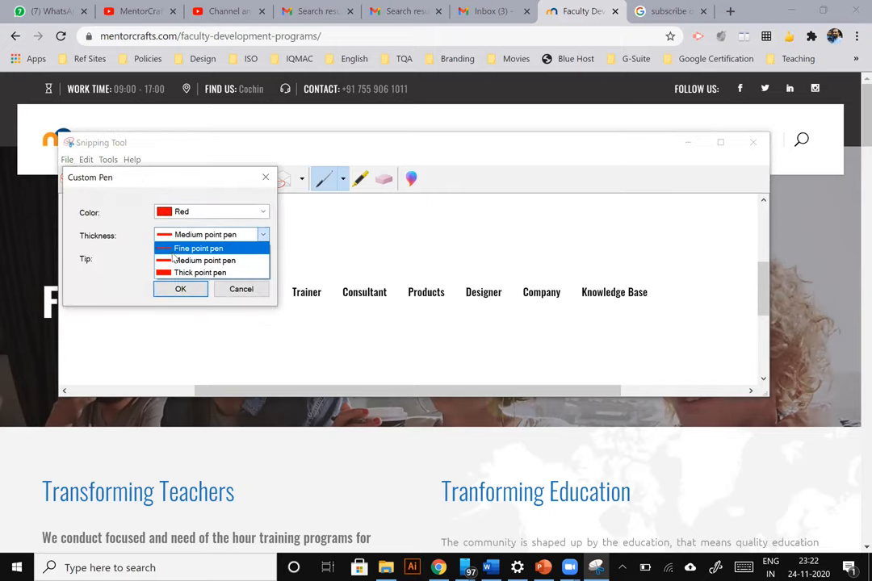
mouse_move(148, 246)
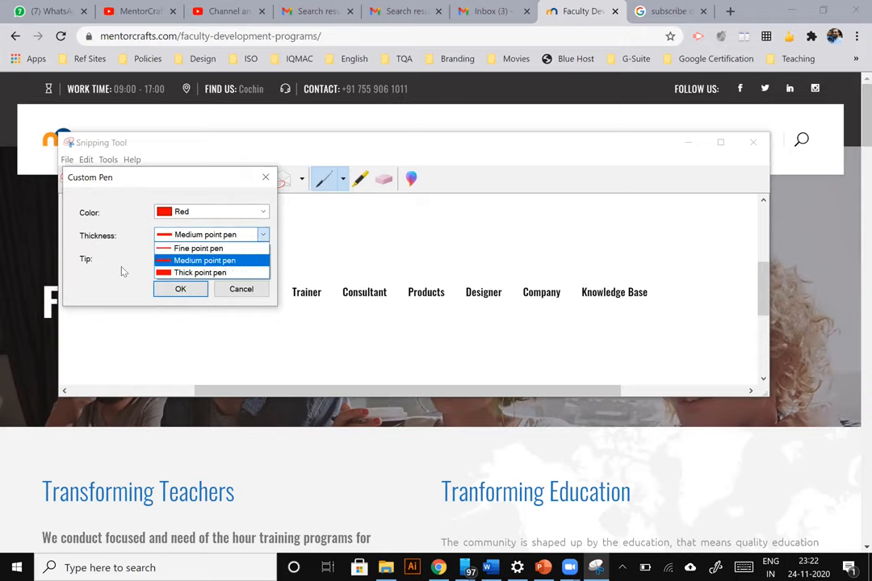
click(263, 257)
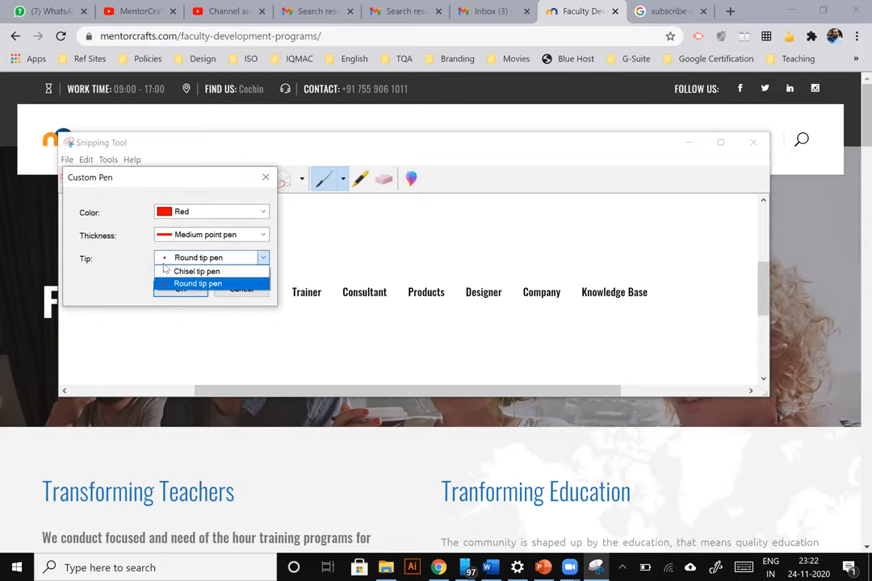
mouse_move(196, 271)
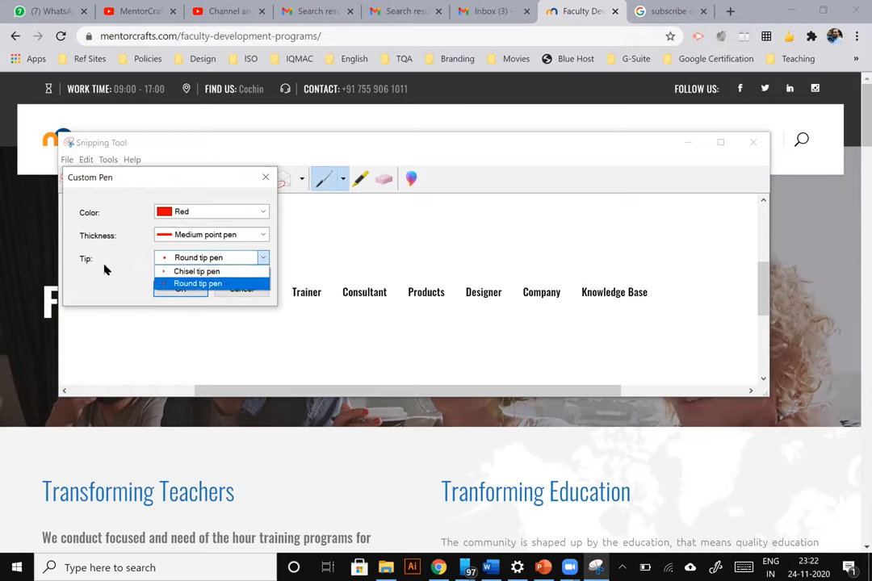
click(198, 283)
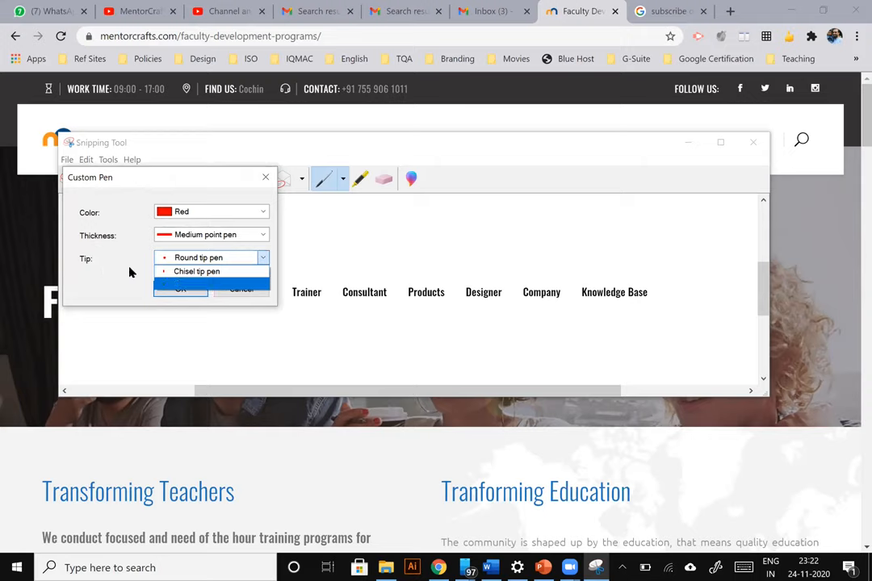
click(210, 257)
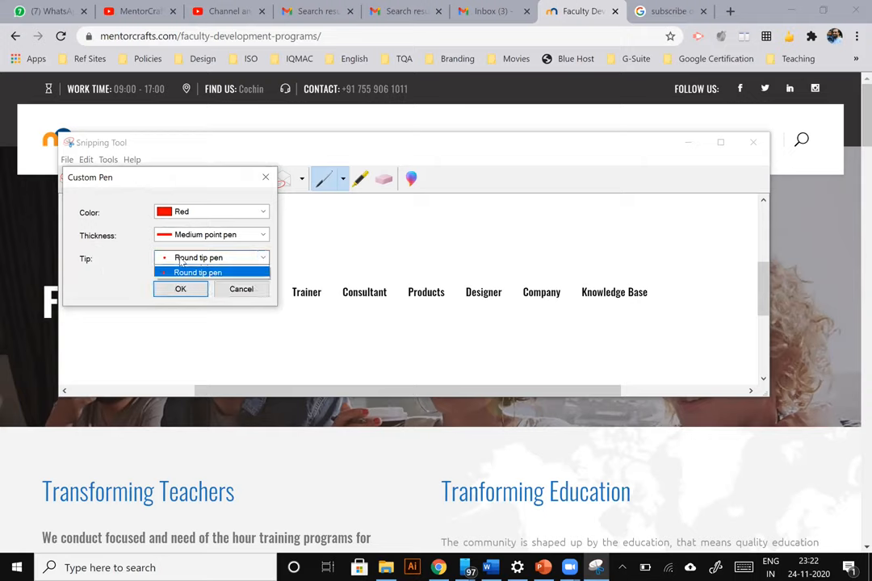
click(197, 272)
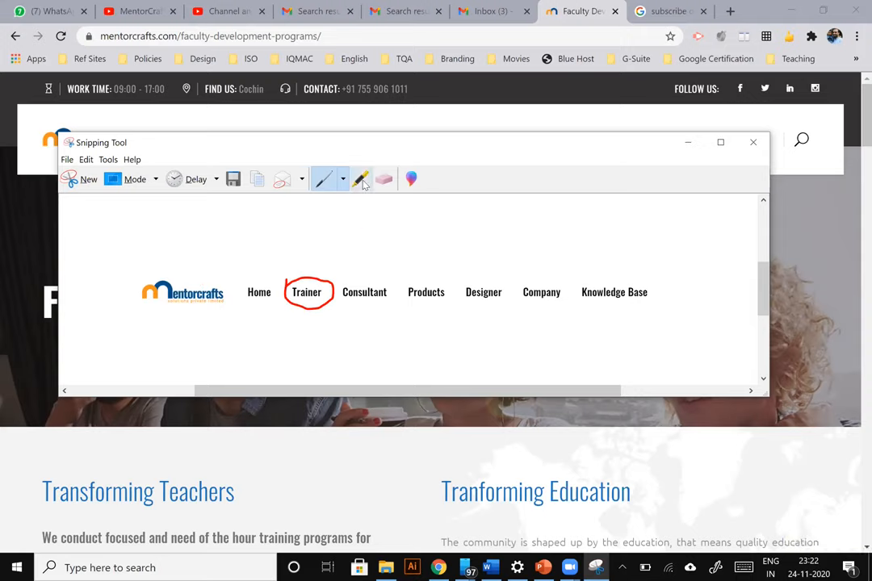
Step: Highlight Consultant, then erase the red circle and yellow highlight
click(360, 179)
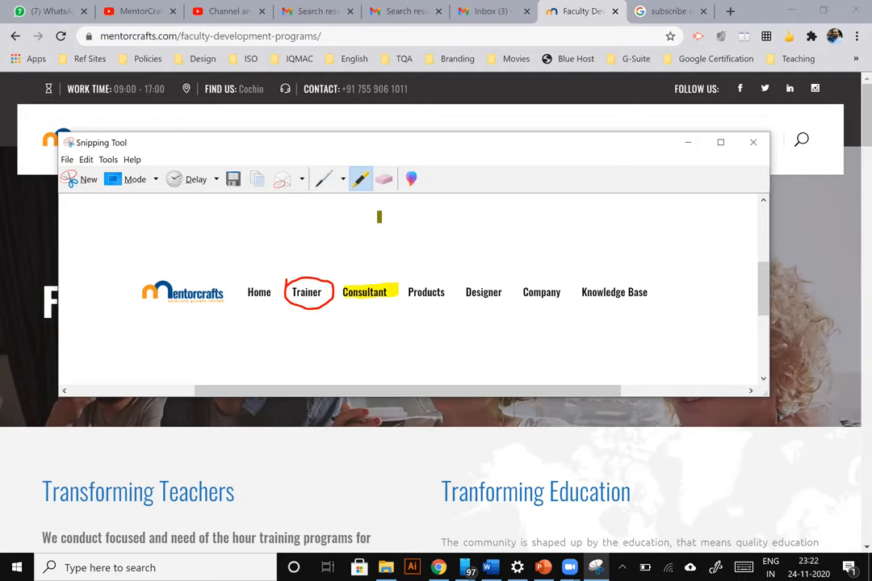
mouse_move(384, 179)
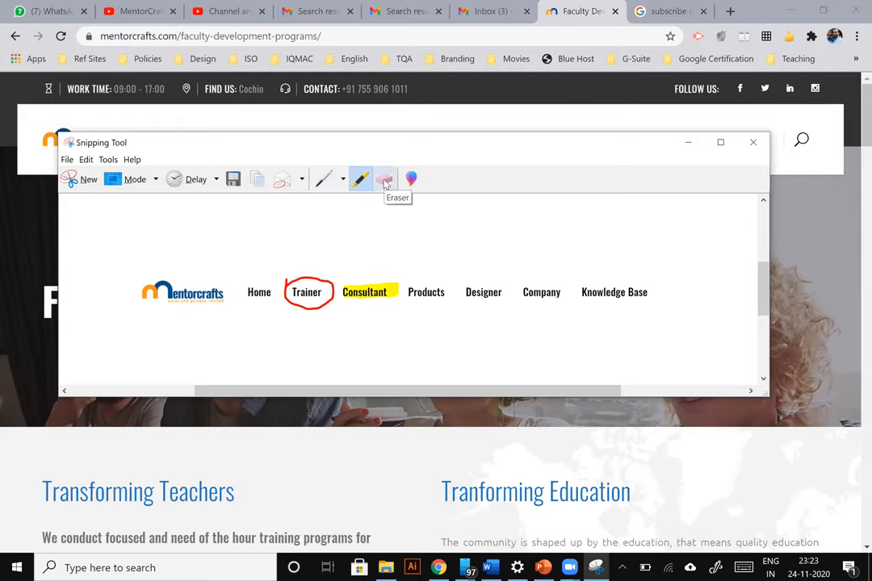
click(385, 179)
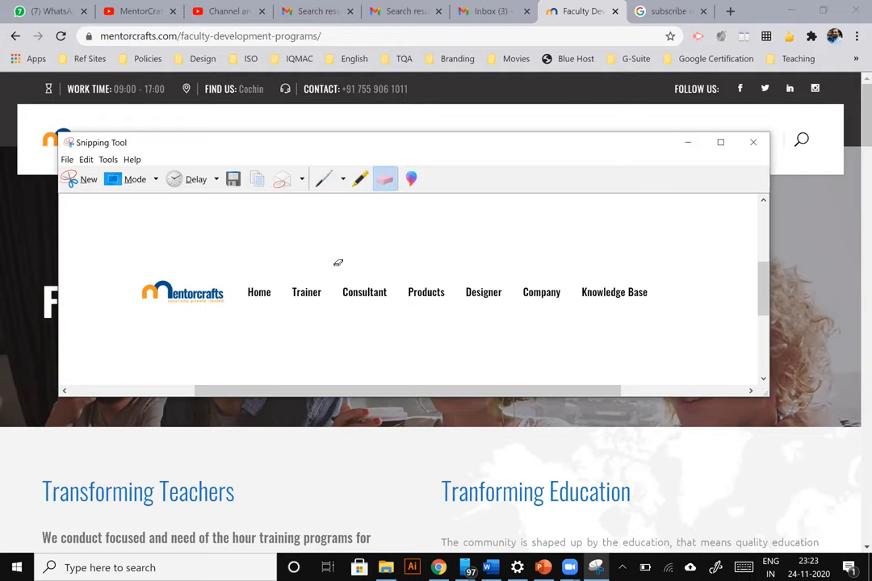
mouse_move(265, 221)
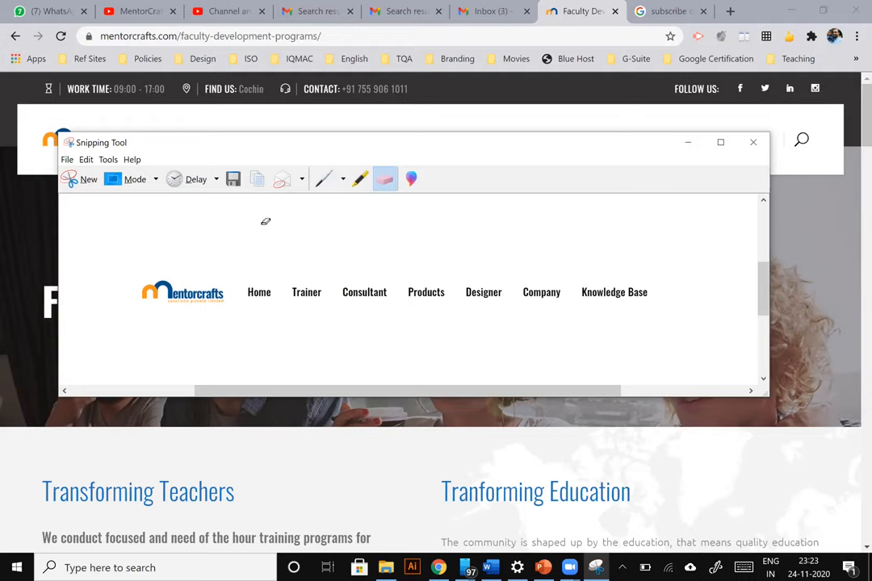
mouse_move(272, 248)
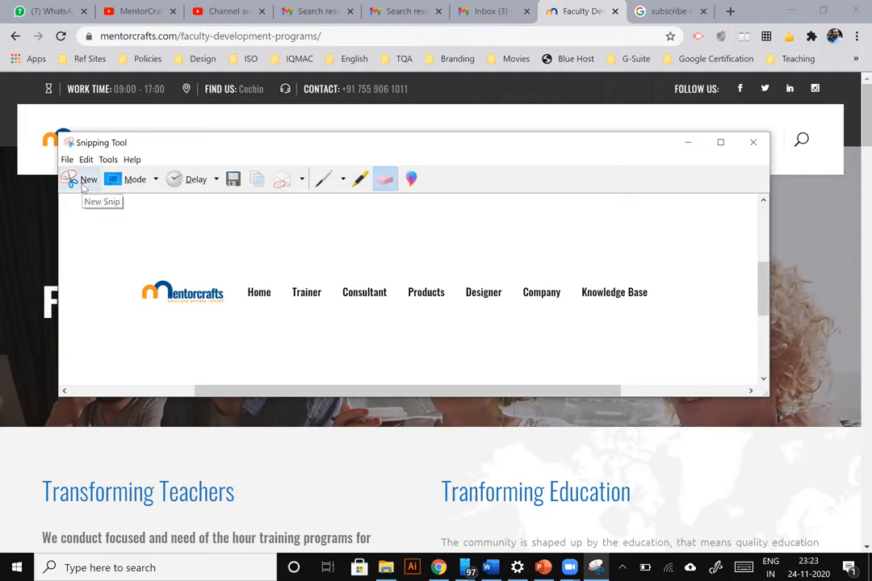
Step: Start a new free-form snip and begin outlining the Mentorcrafts page area
click(89, 179)
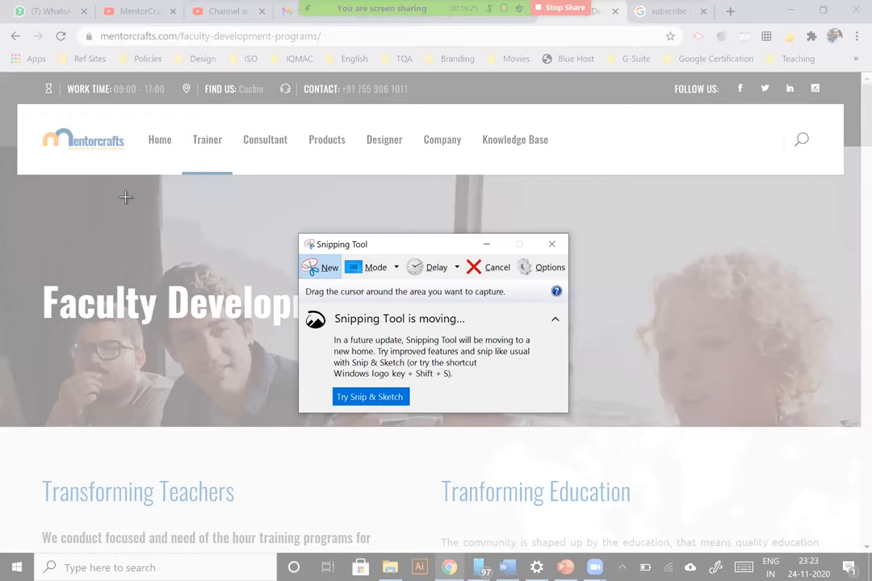
mouse_move(131, 200)
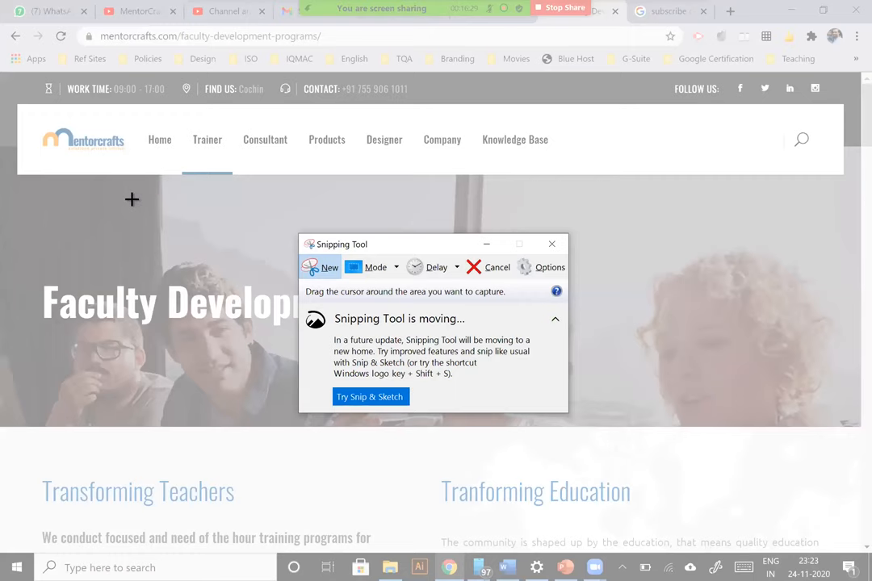
mouse_move(135, 203)
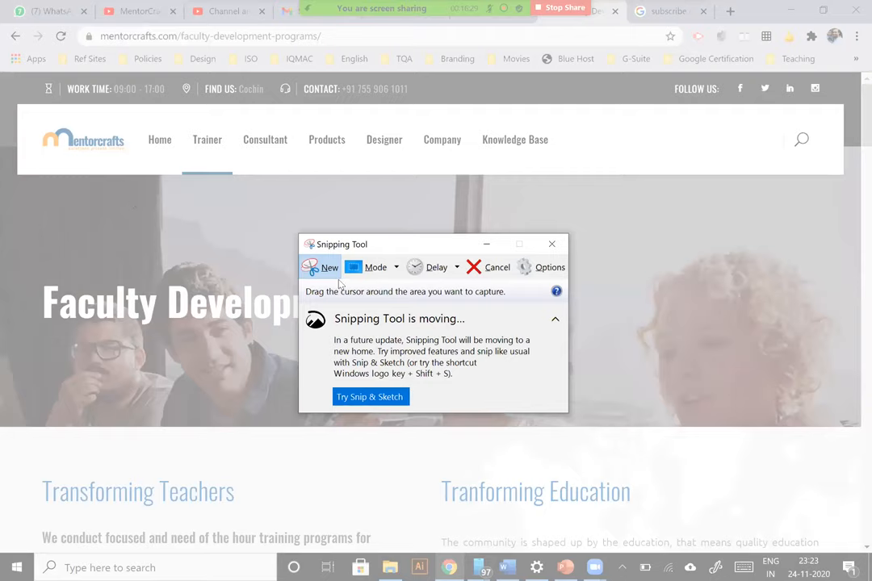
mouse_move(375, 268)
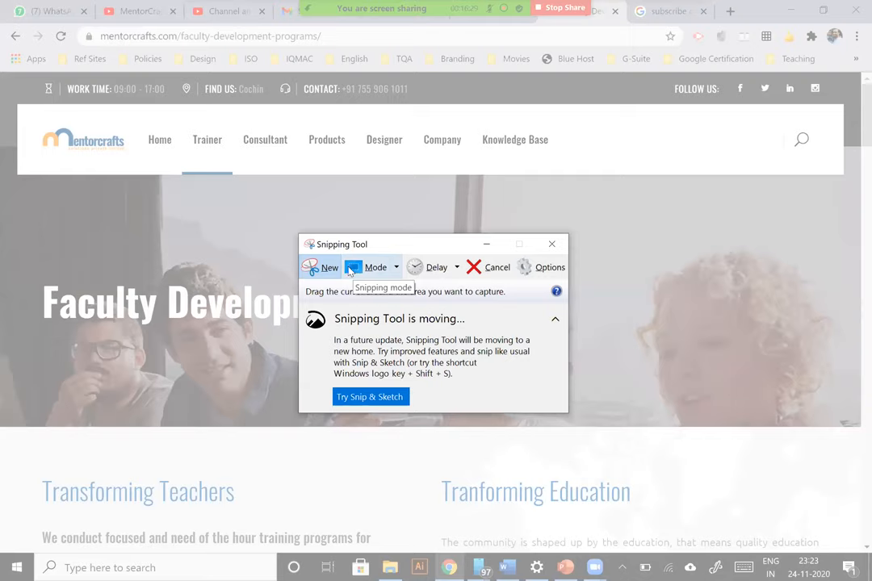
mouse_move(330, 268)
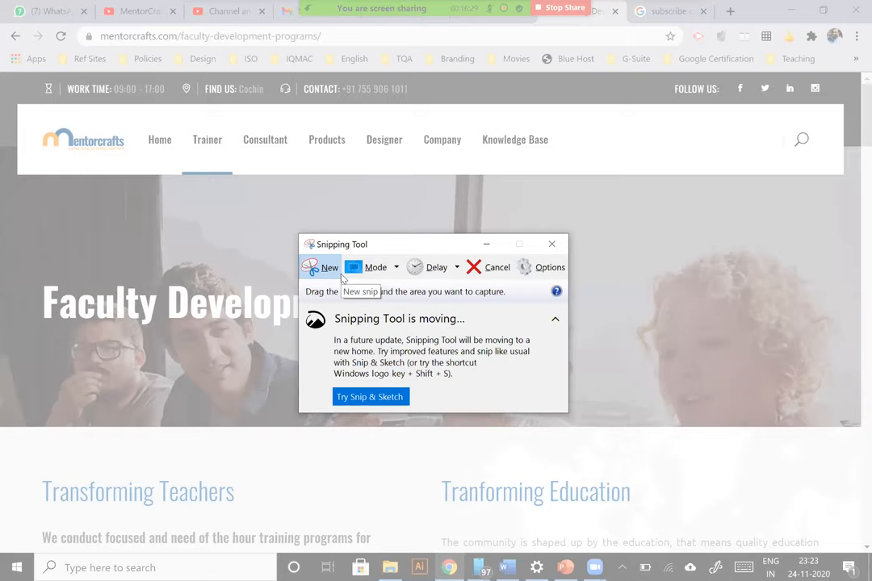
mouse_move(368, 290)
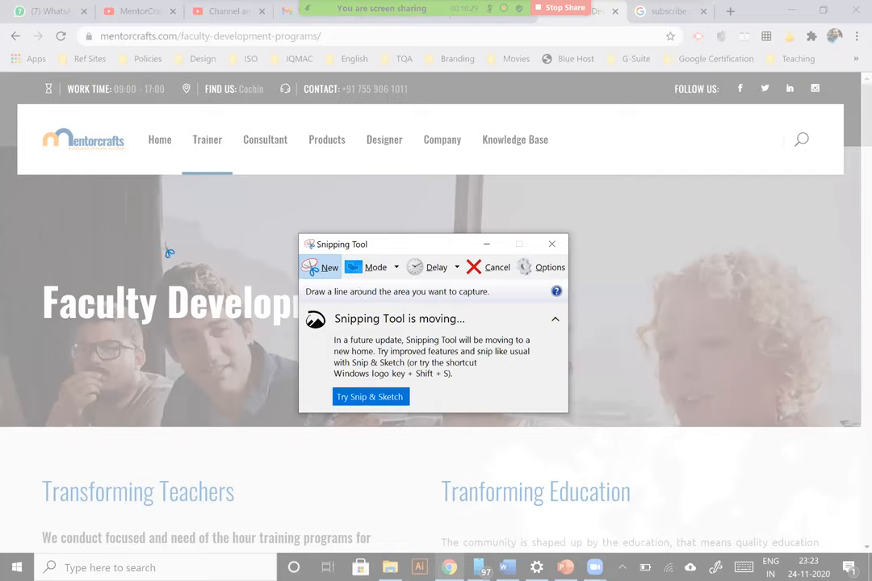
mouse_move(404, 284)
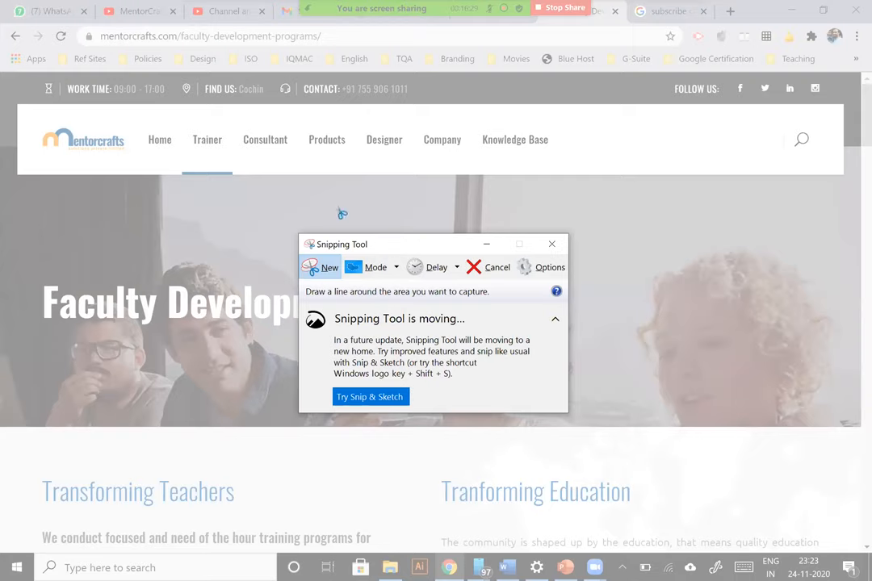
mouse_move(344, 212)
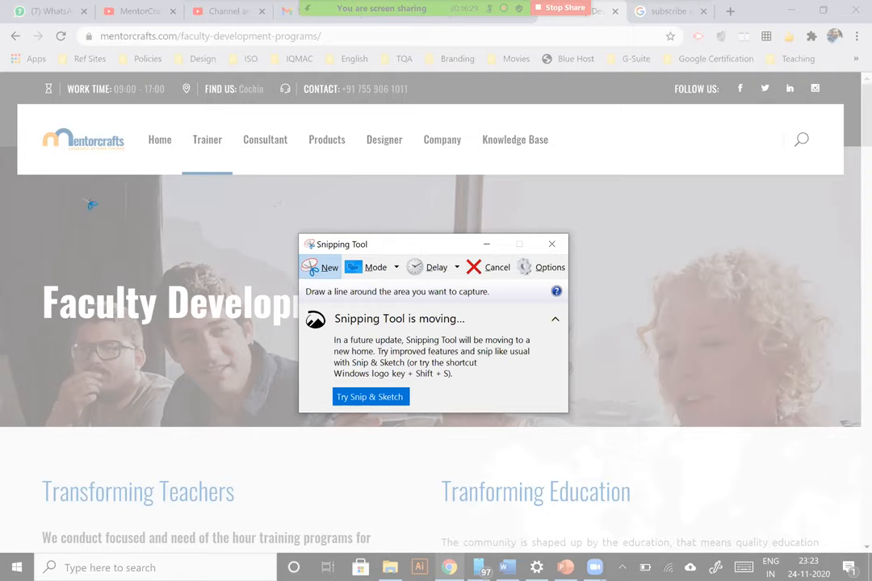
click(329, 267)
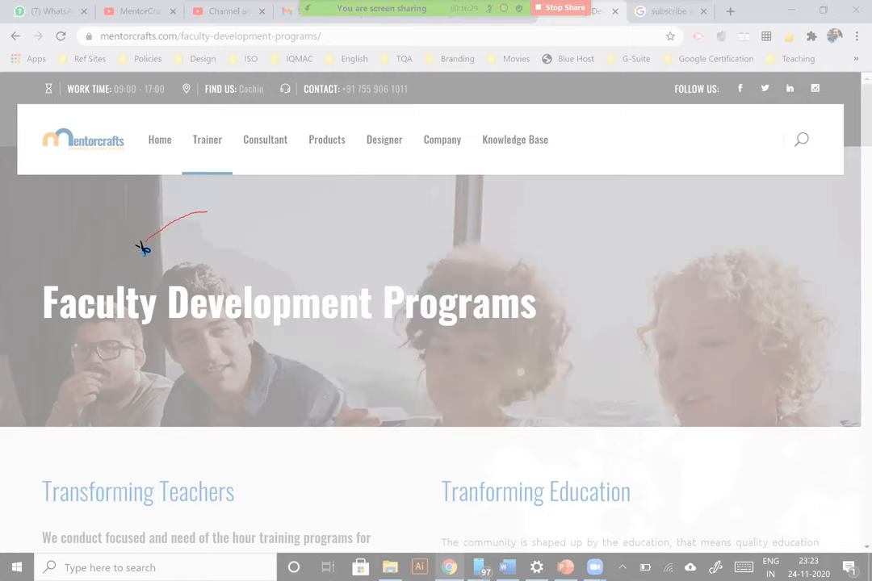
Step: Outline the Faculty Development Programs heading and two faces as a free-form snip
drag(143, 246, 648, 383)
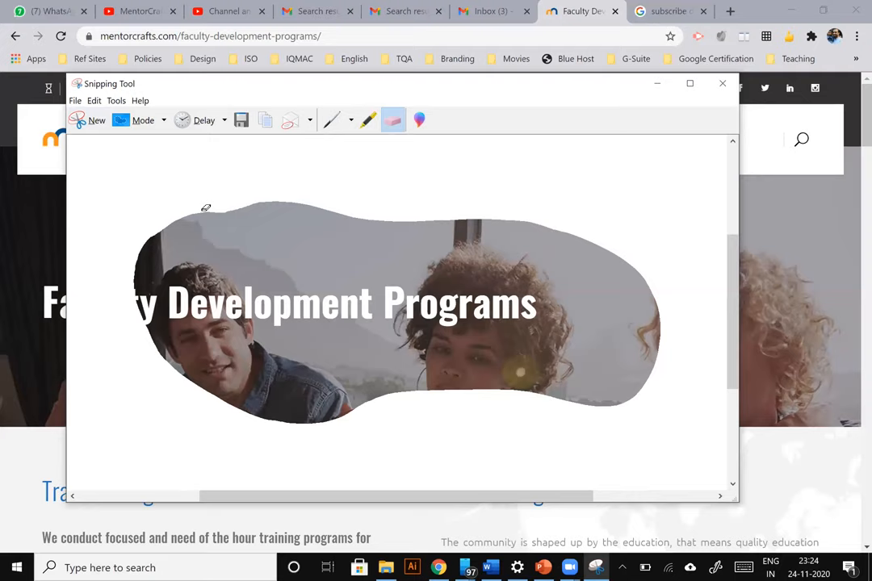
mouse_move(255, 176)
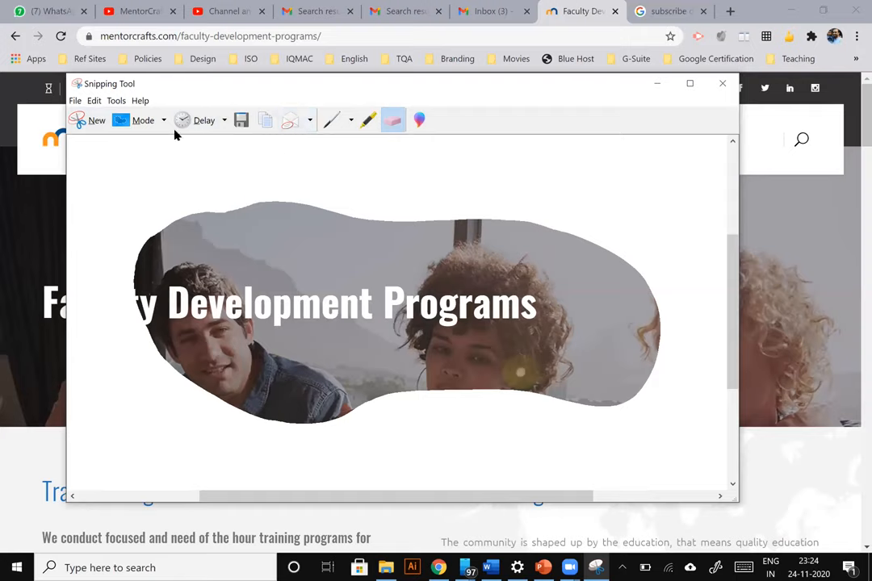
Step: Switch the mode to Window Snip and start a new window capture
click(162, 121)
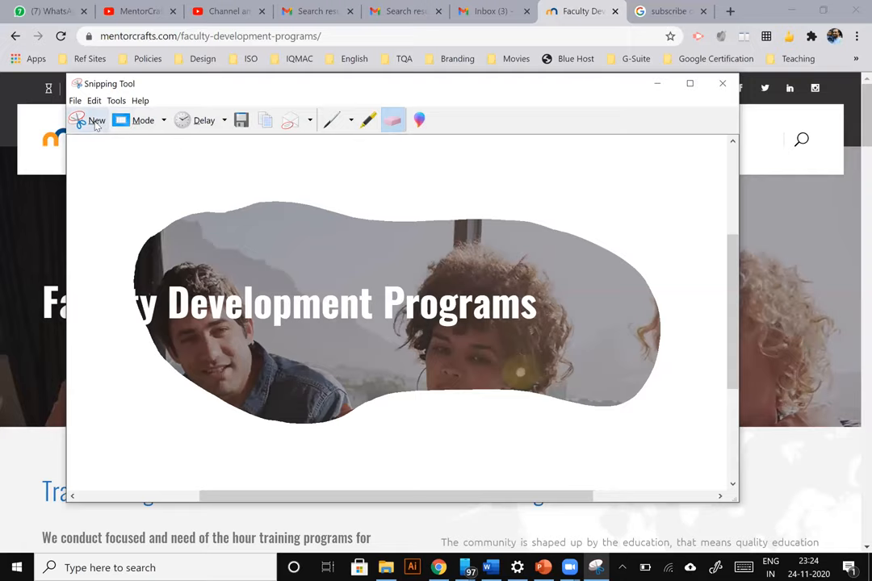
click(97, 120)
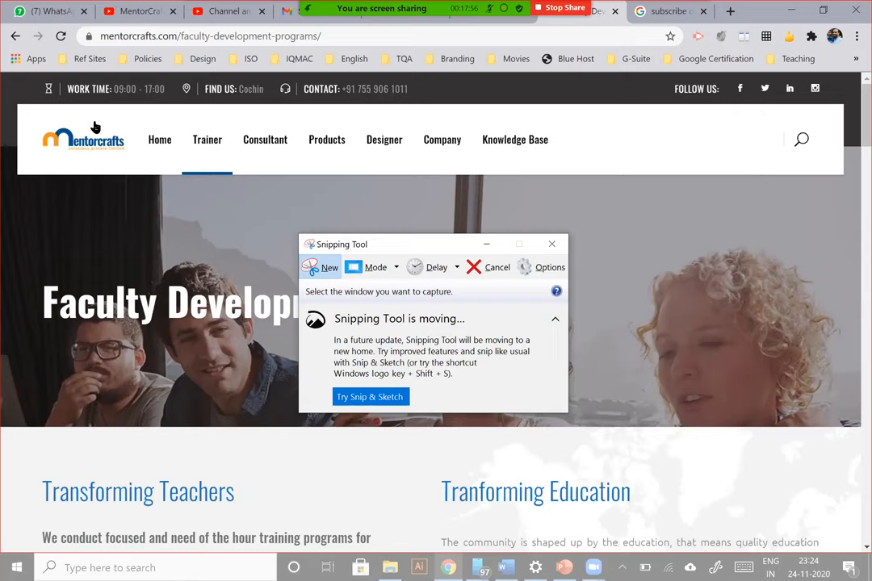
mouse_move(137, 202)
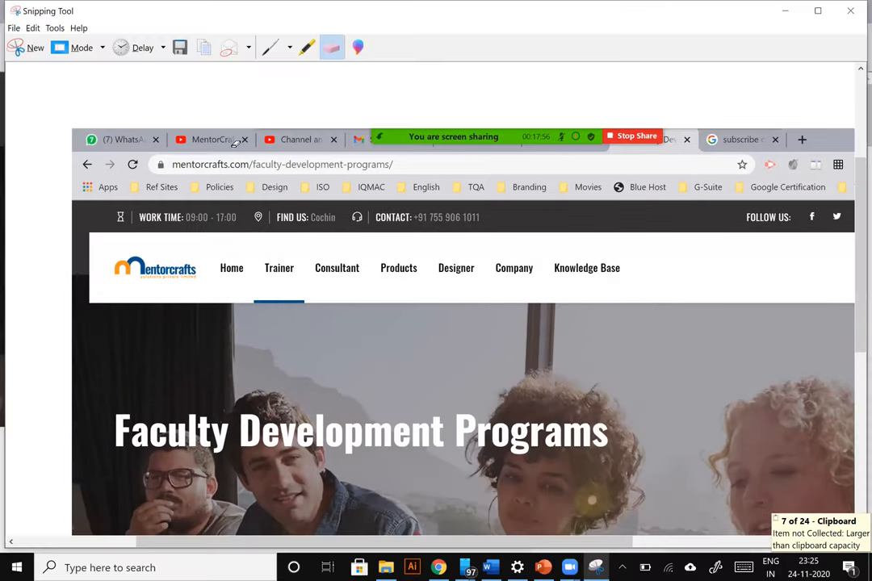
scroll(down, 3)
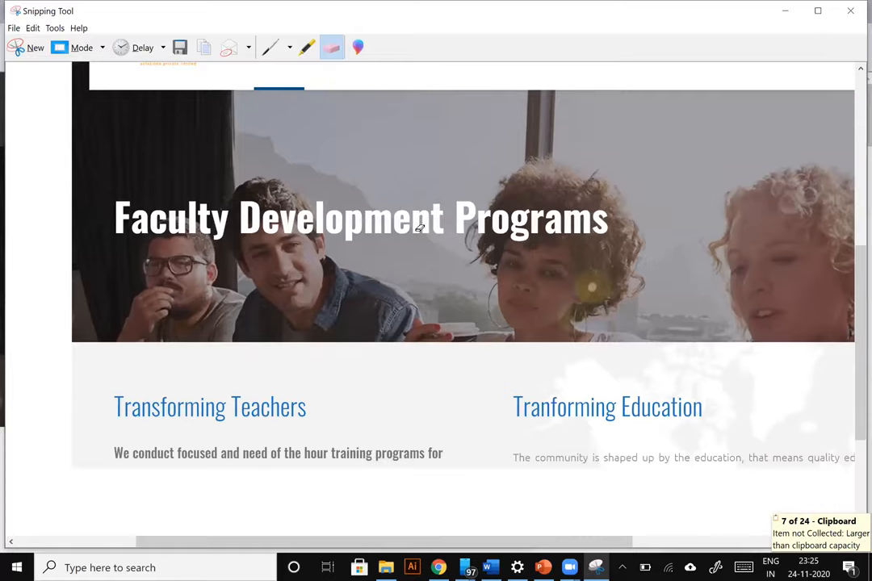
scroll(up, 3)
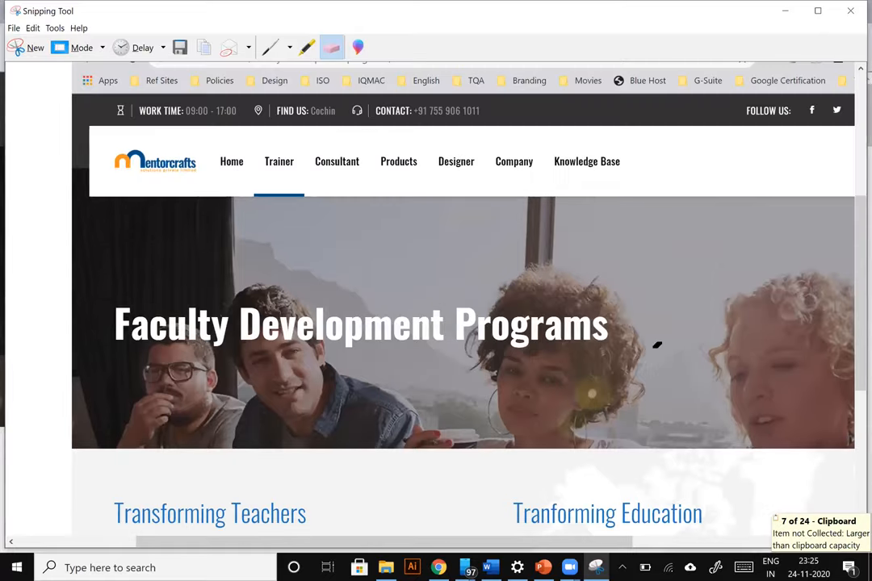
scroll(down, 3)
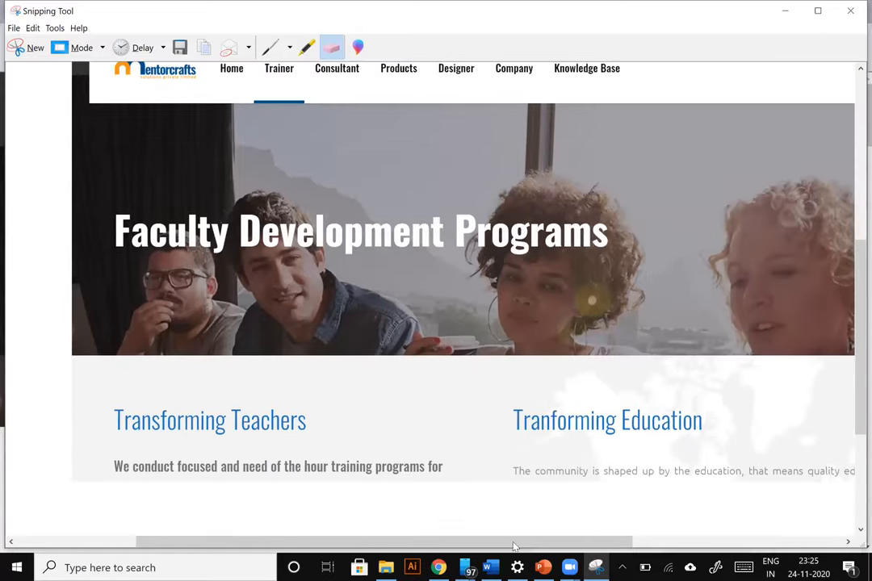